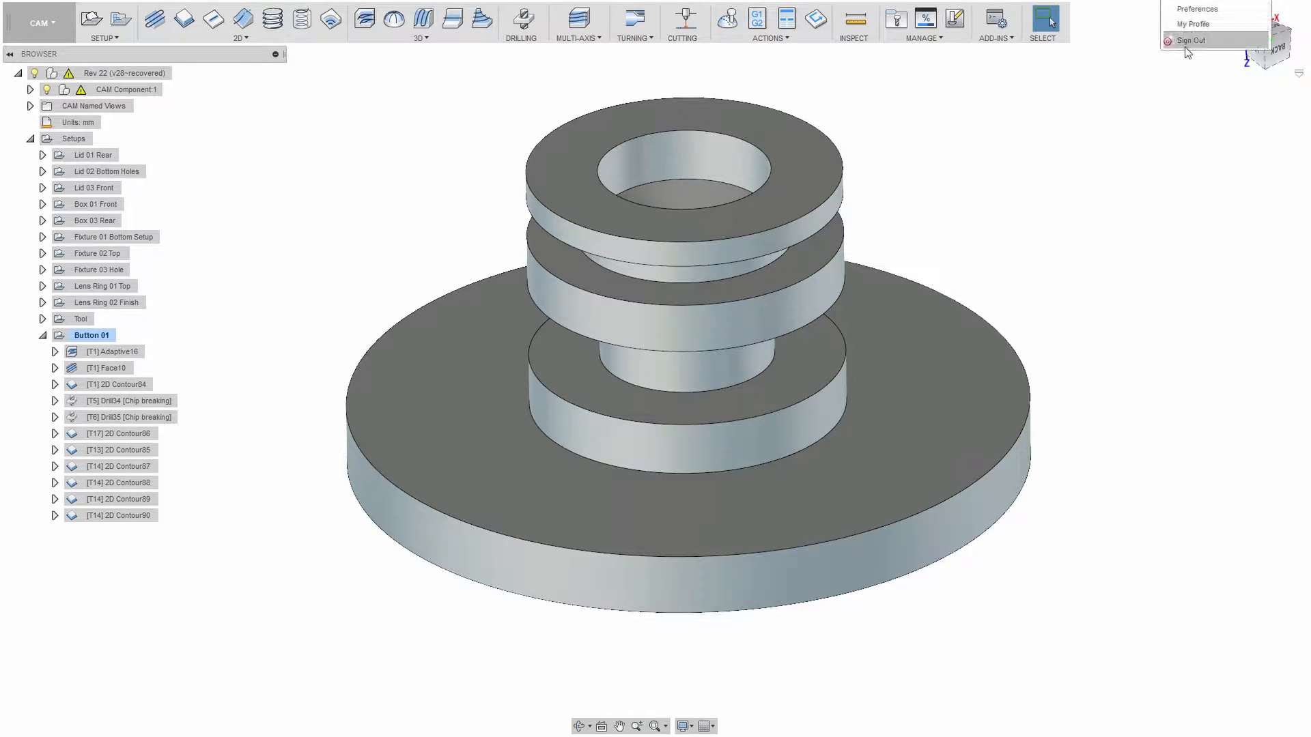
# Open Preferences from the user account menu.
pyautogui.click(1199, 9)
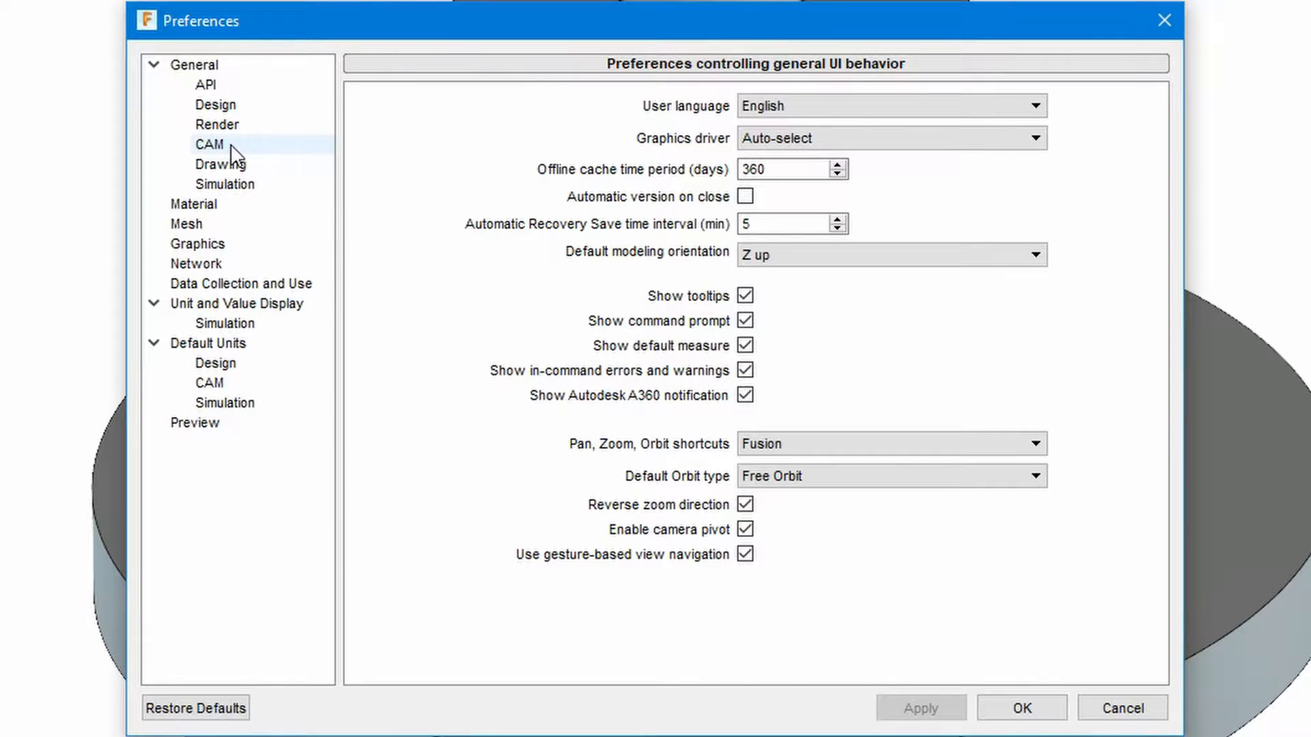
pyautogui.moveTo(224, 161)
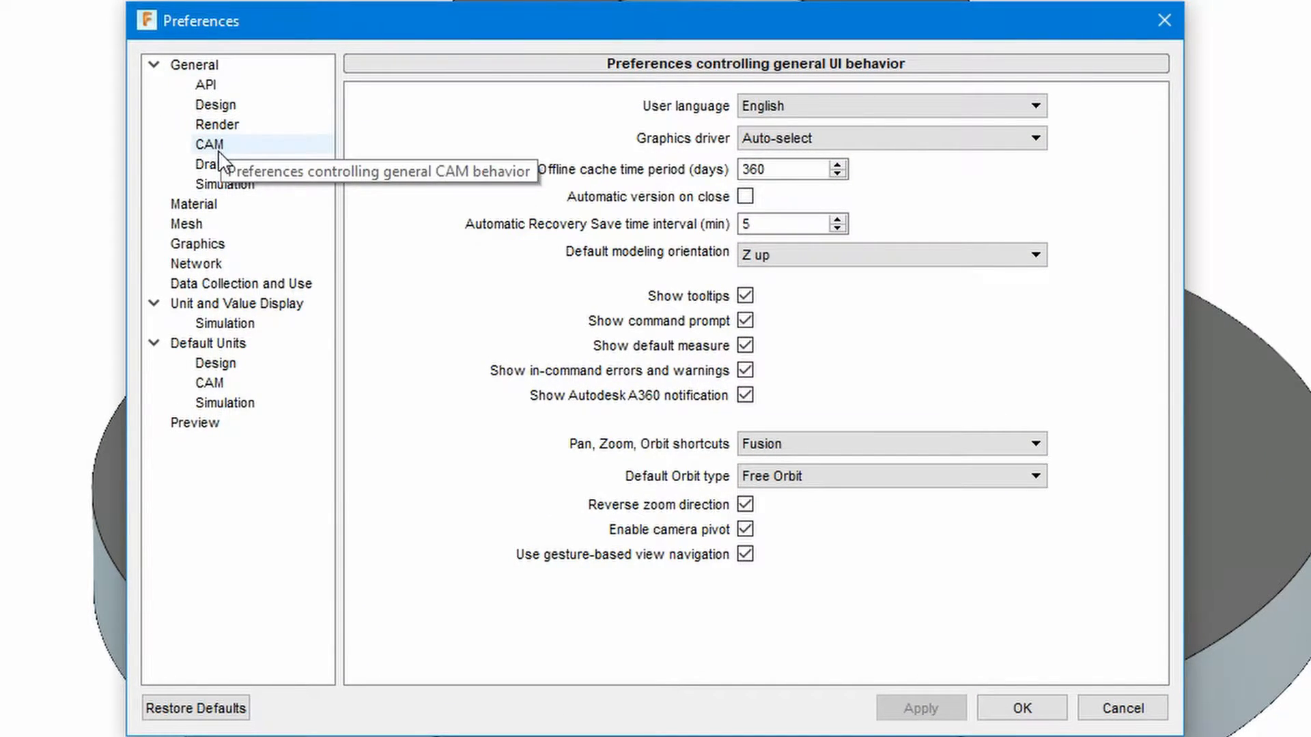
# Under General > CAM, enable 'Show operation machining time'.
pyautogui.click(209, 144)
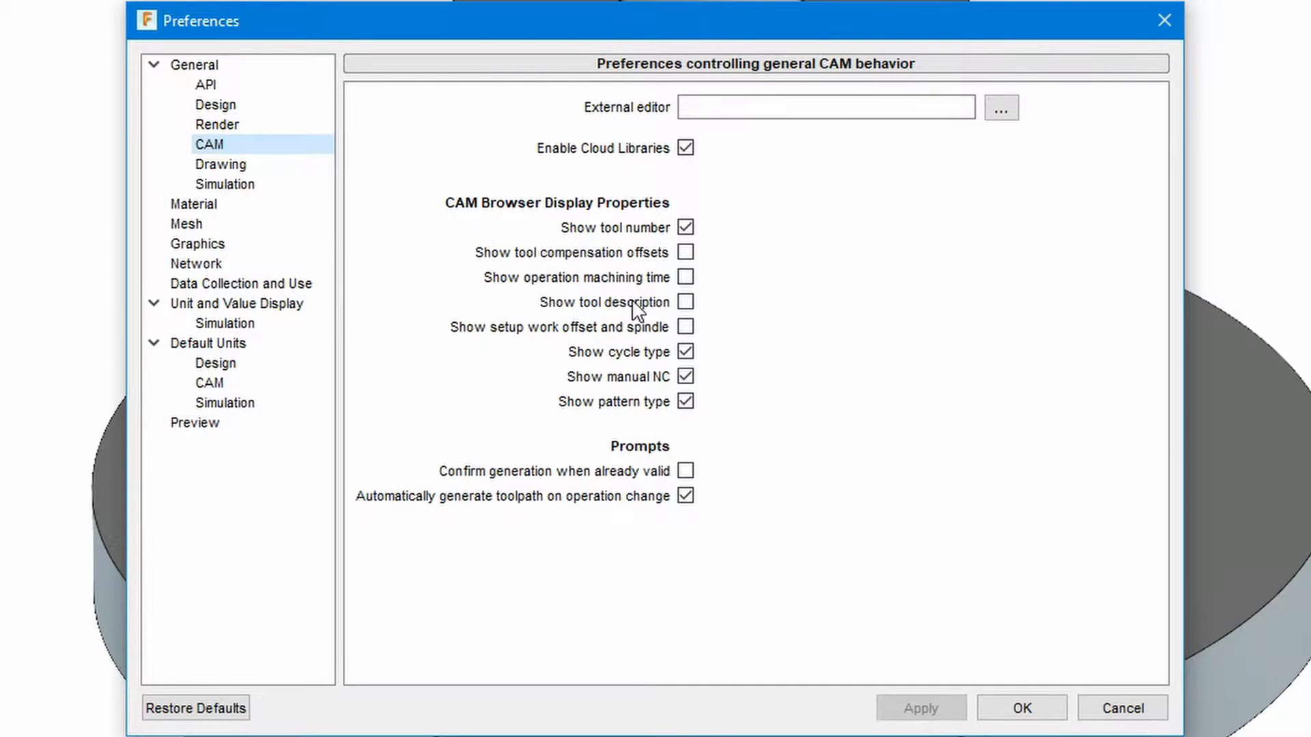
pyautogui.moveTo(515, 298)
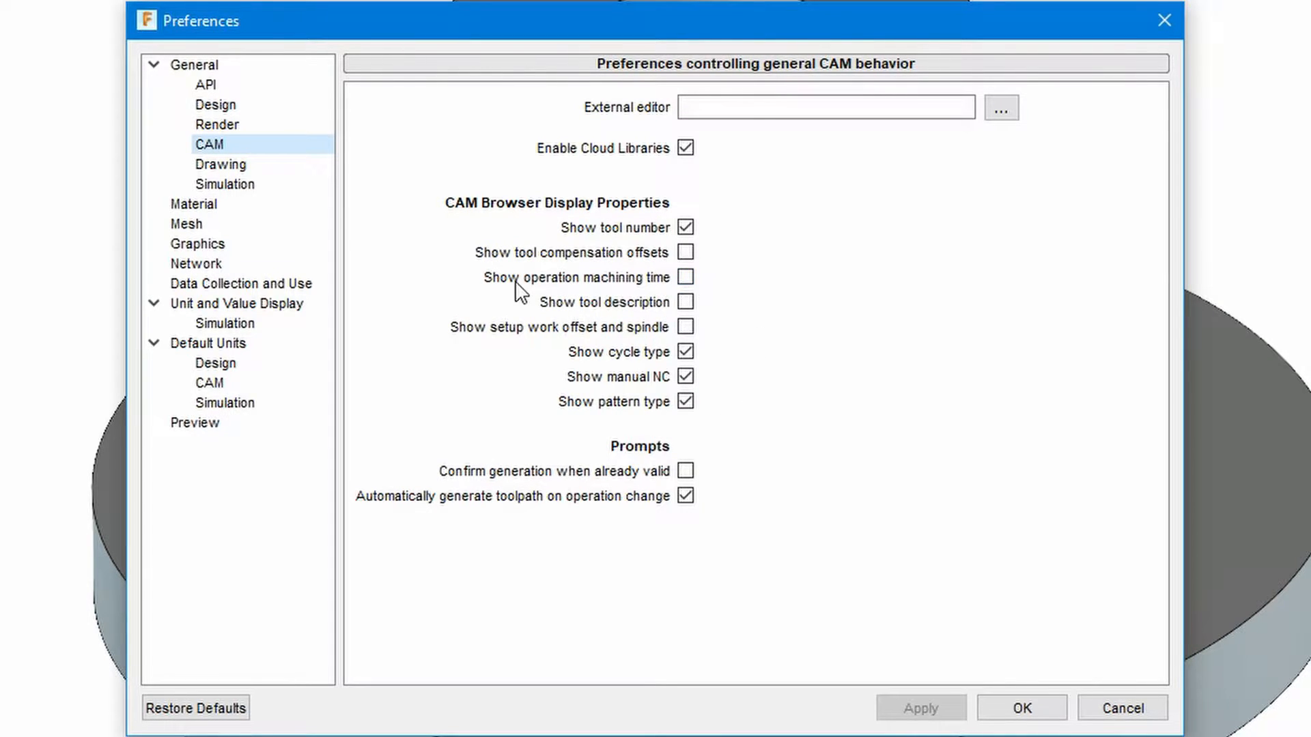
pyautogui.click(686, 277)
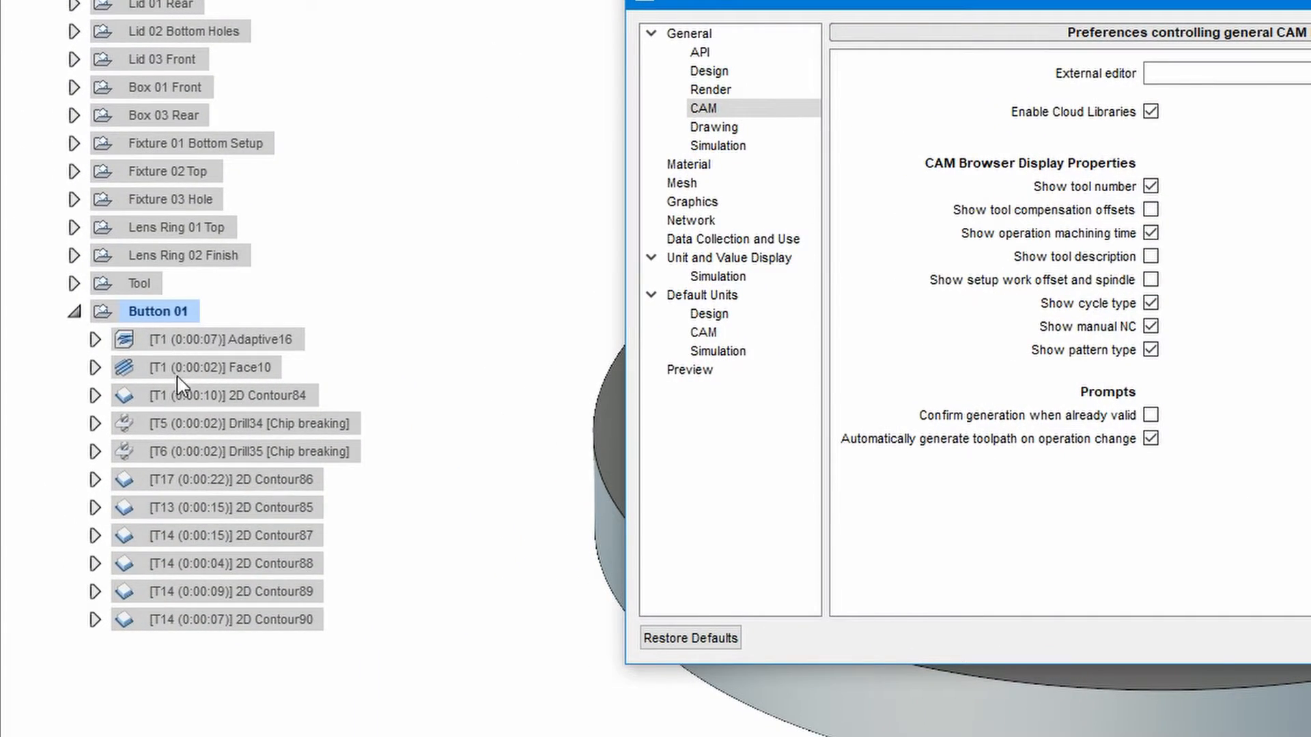
pyautogui.moveTo(210, 395)
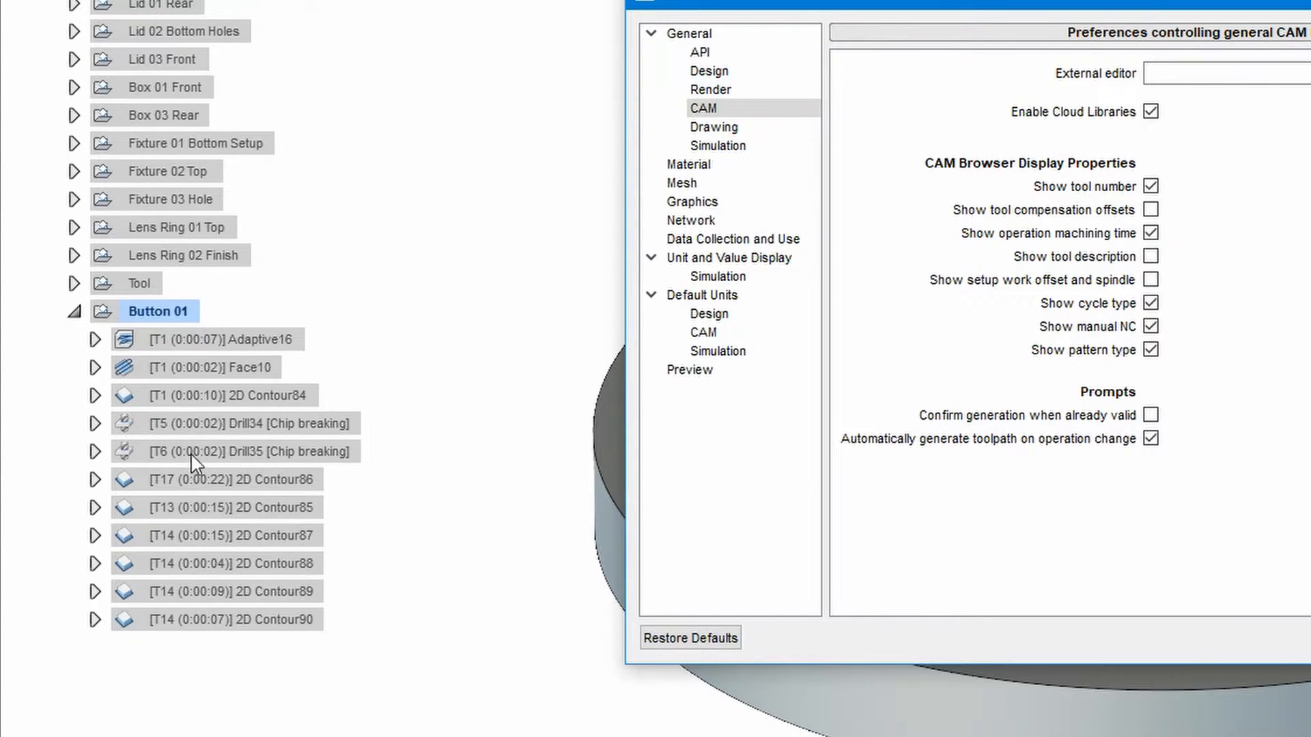
pyautogui.moveTo(207, 532)
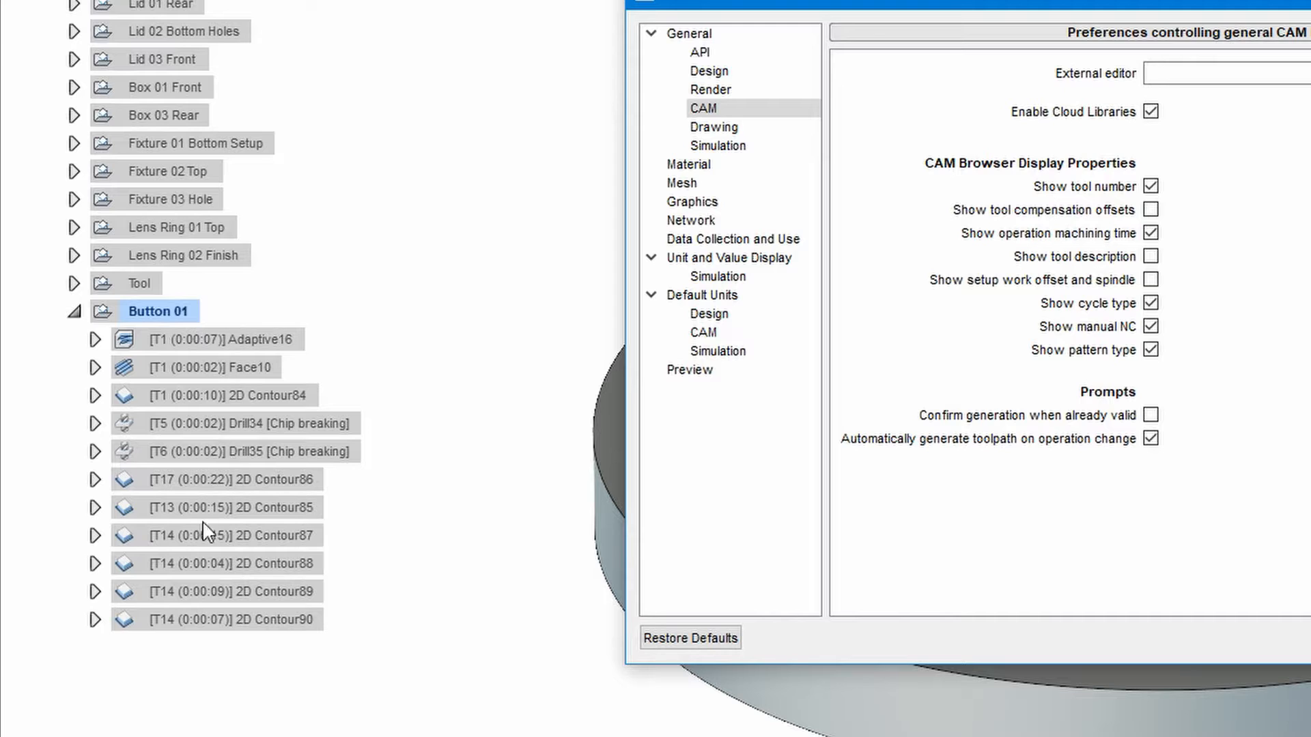
pyautogui.moveTo(186, 414)
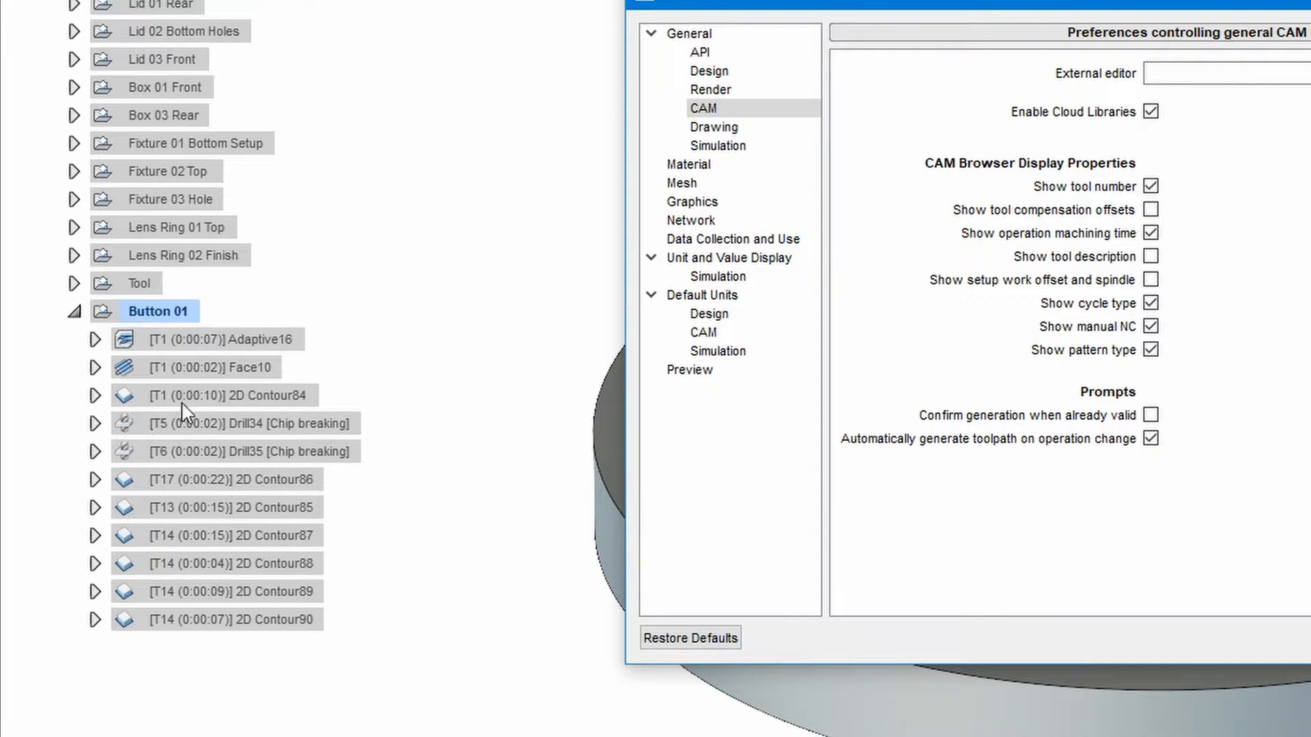
pyautogui.moveTo(213, 402)
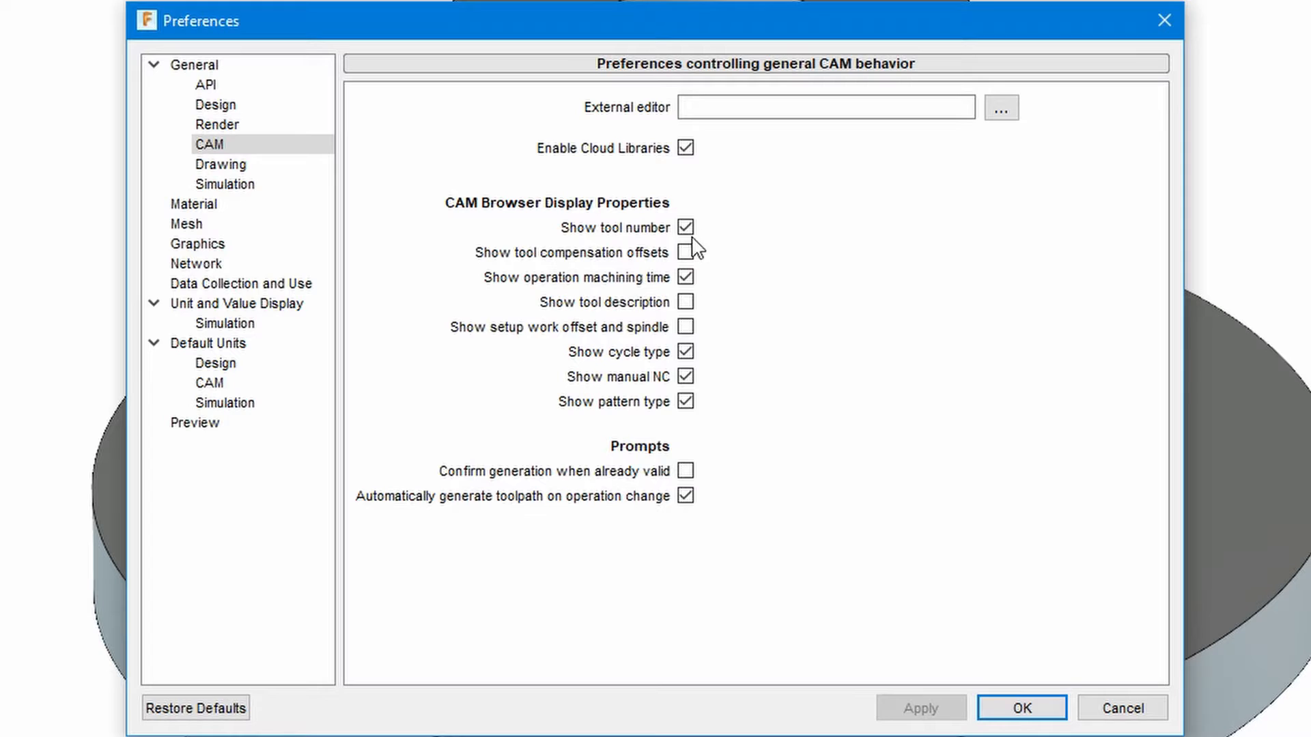
# Enable 'Show setup work offset and spindle' and confirm Preferences with OK.
pyautogui.click(685, 228)
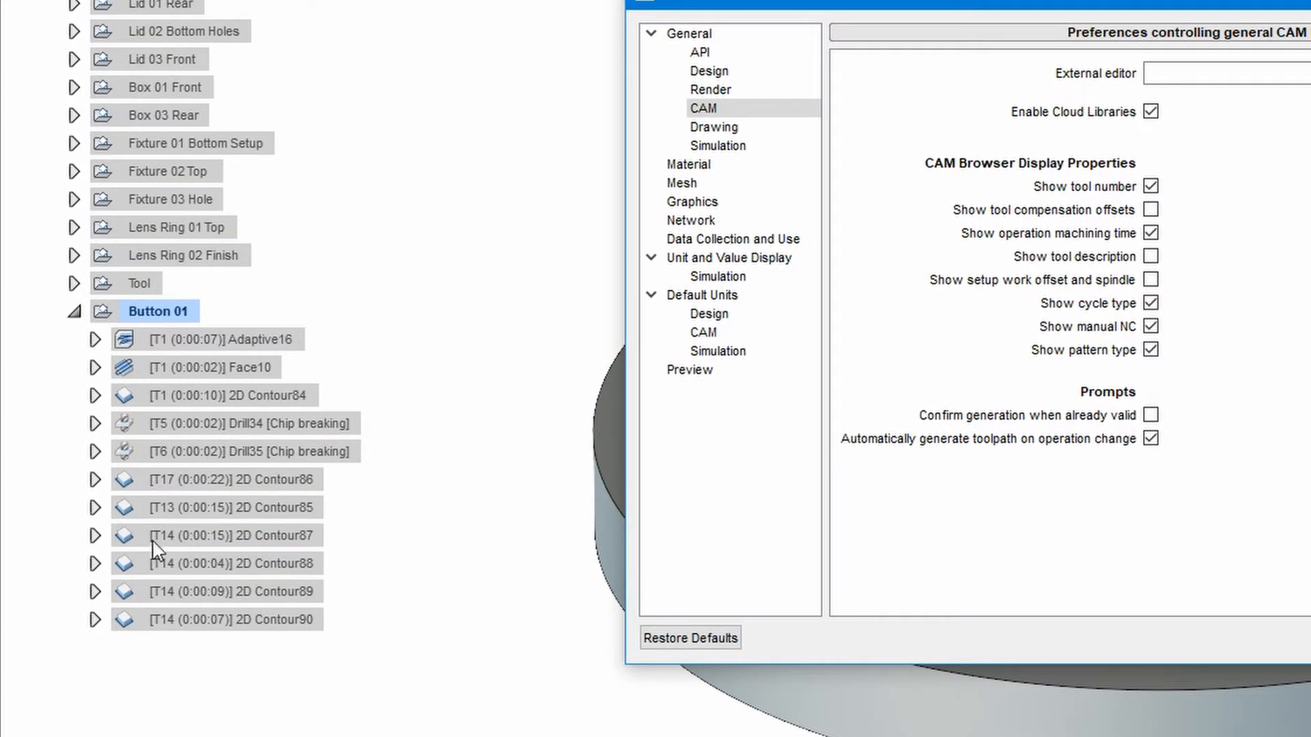
pyautogui.moveTo(207, 351)
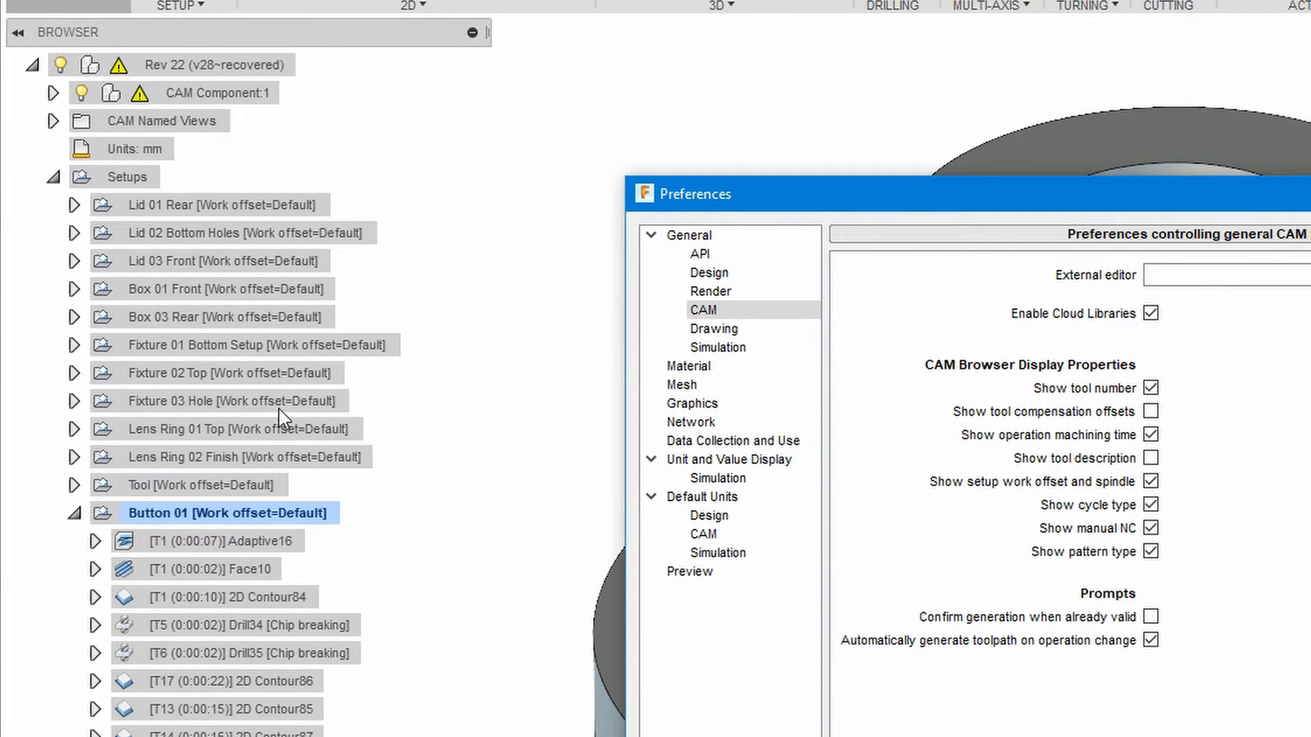
pyautogui.moveTo(229, 481)
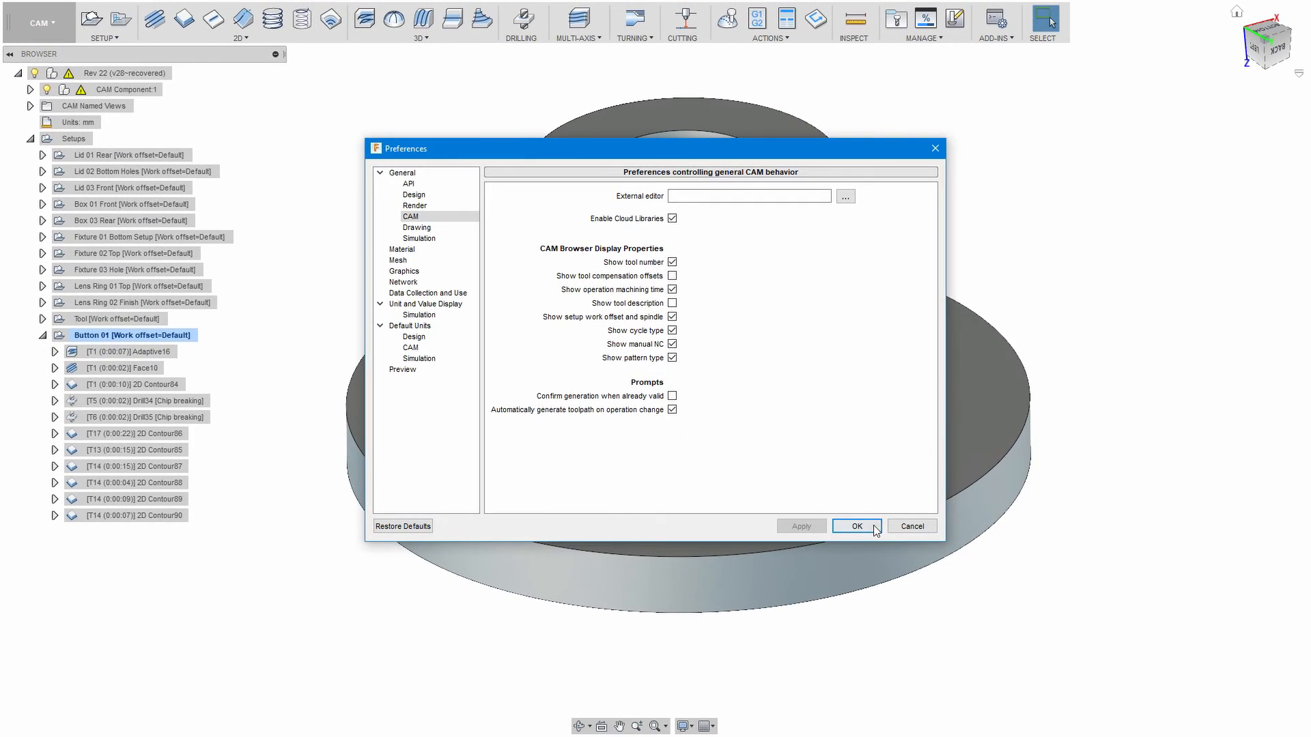
pyautogui.click(856, 526)
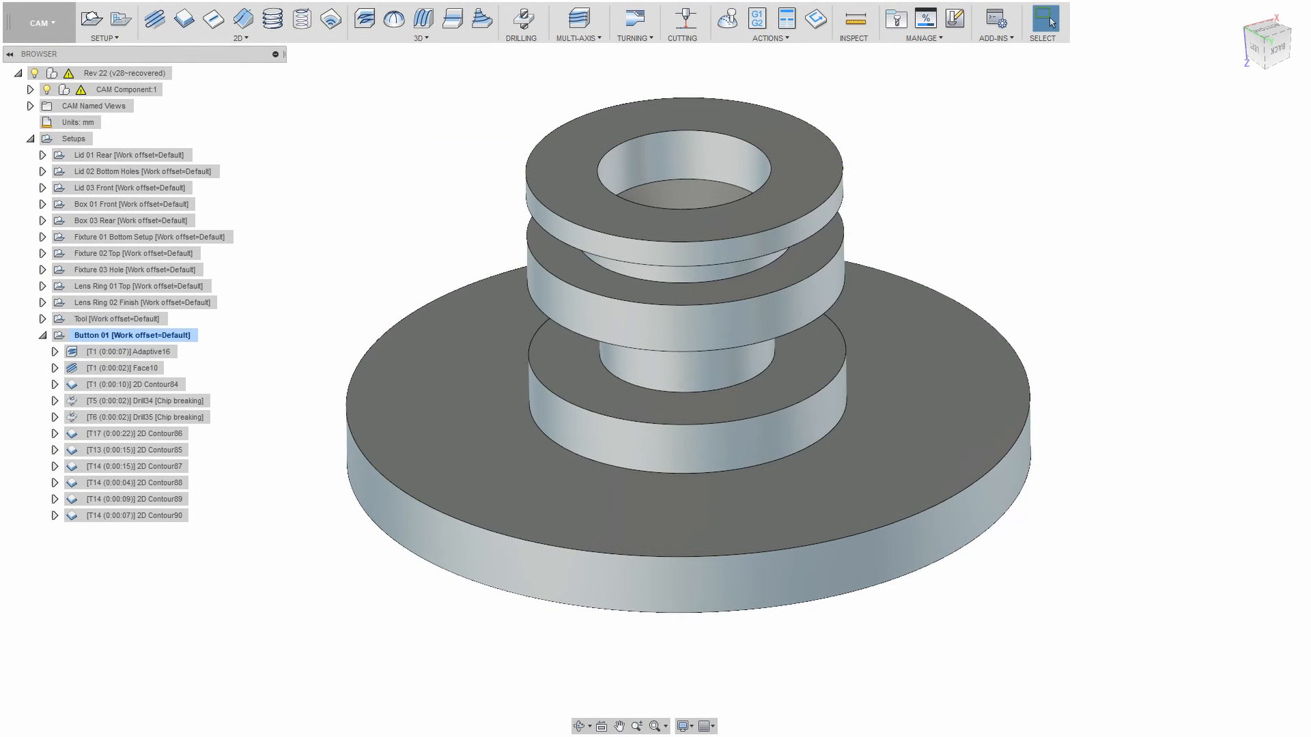